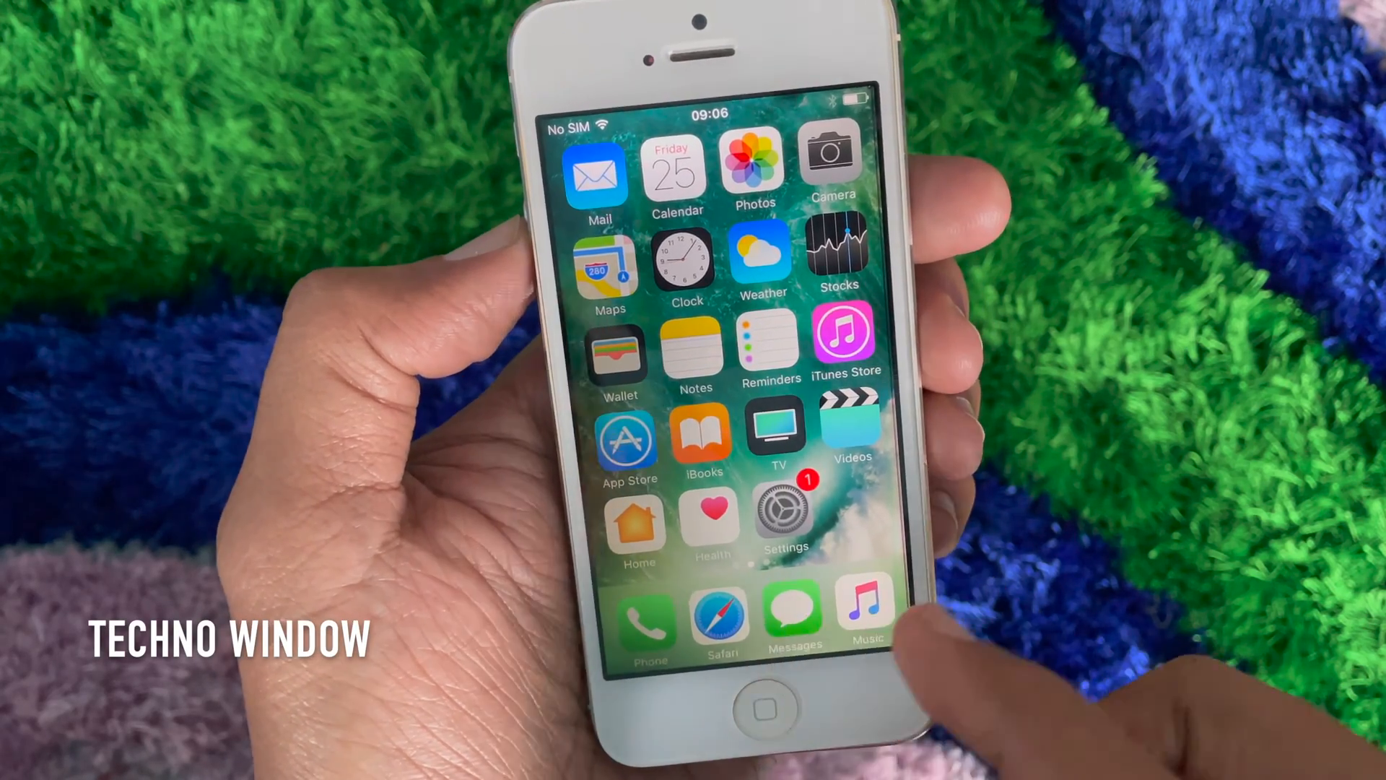
Open the signed-in Apple ID page in iPhone Settings and attempt Sign Out.
{"action": "left_click", "coordinate": [781, 513]}
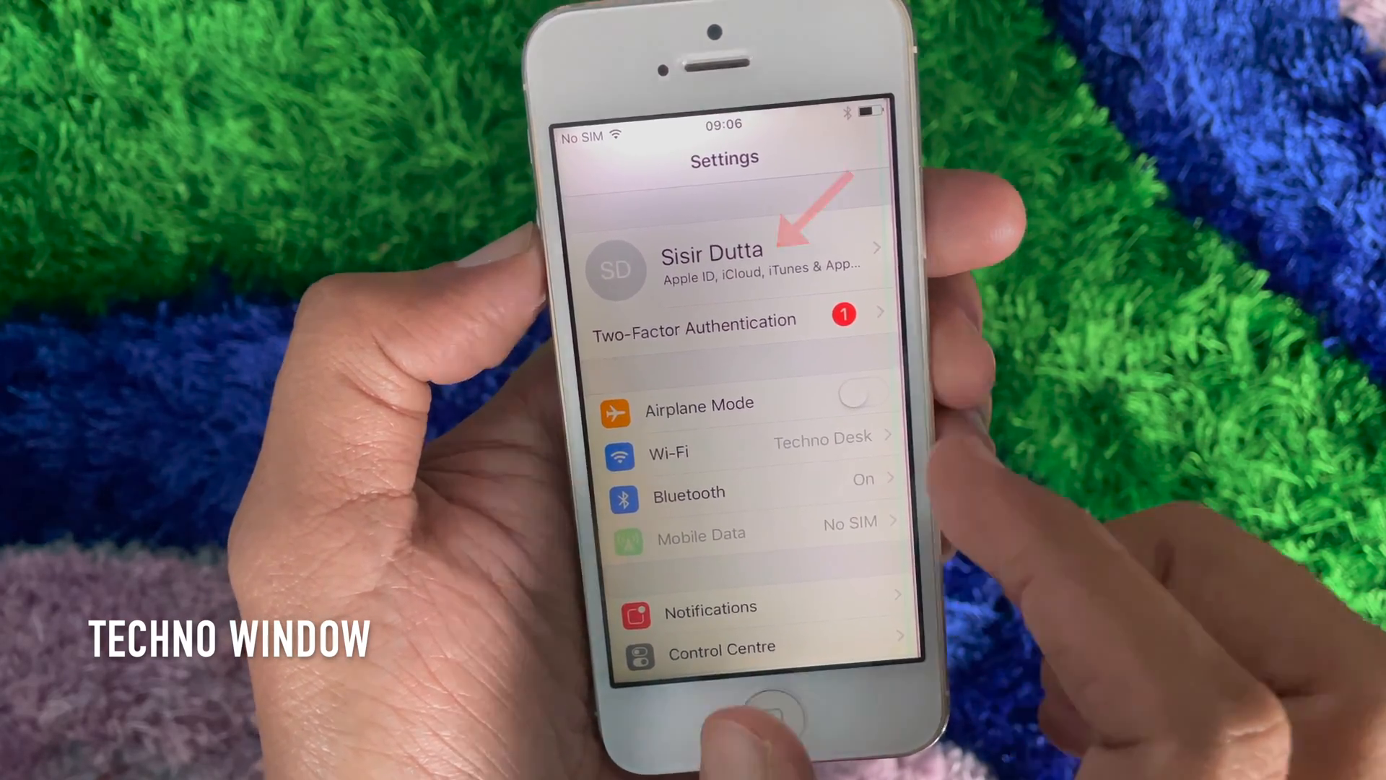
{"action": "left_click", "coordinate": [711, 265]}
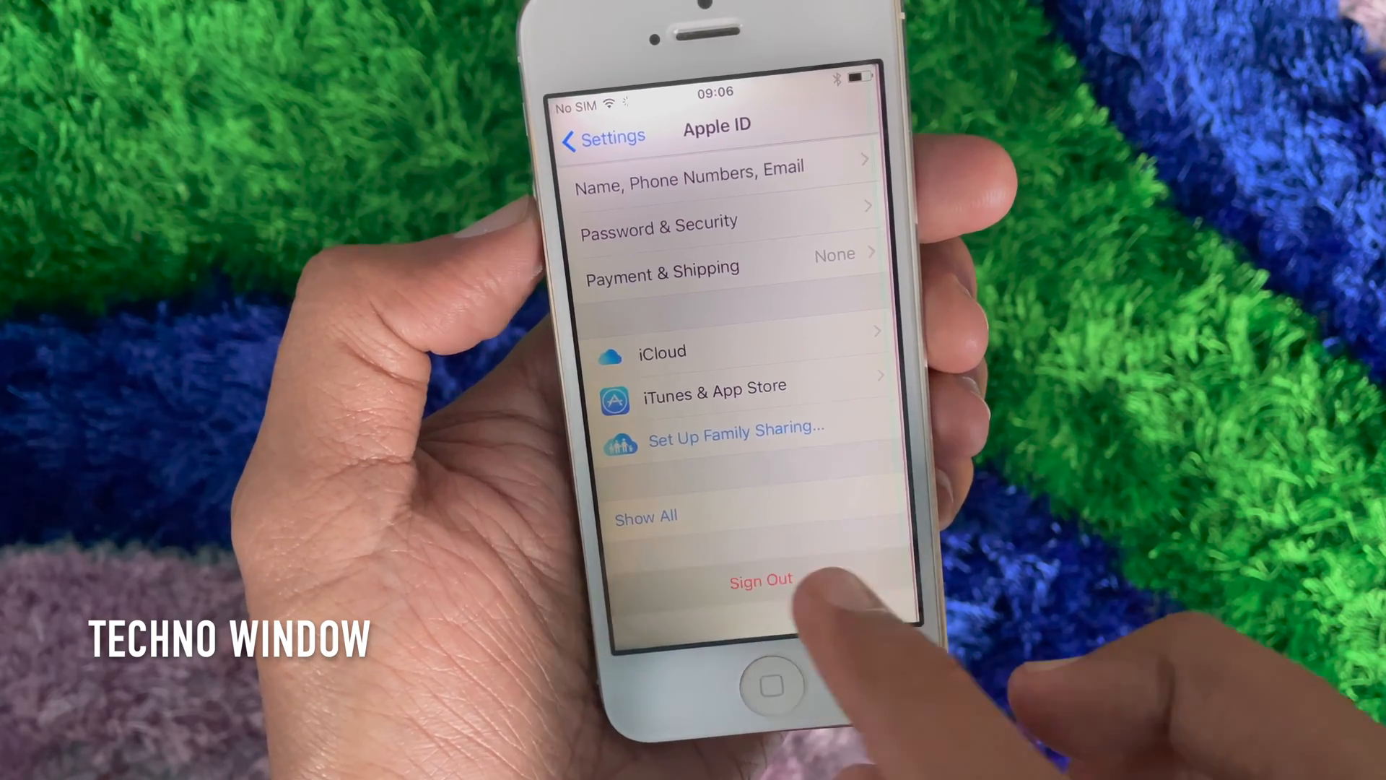
{"action": "left_click", "coordinate": [759, 580]}
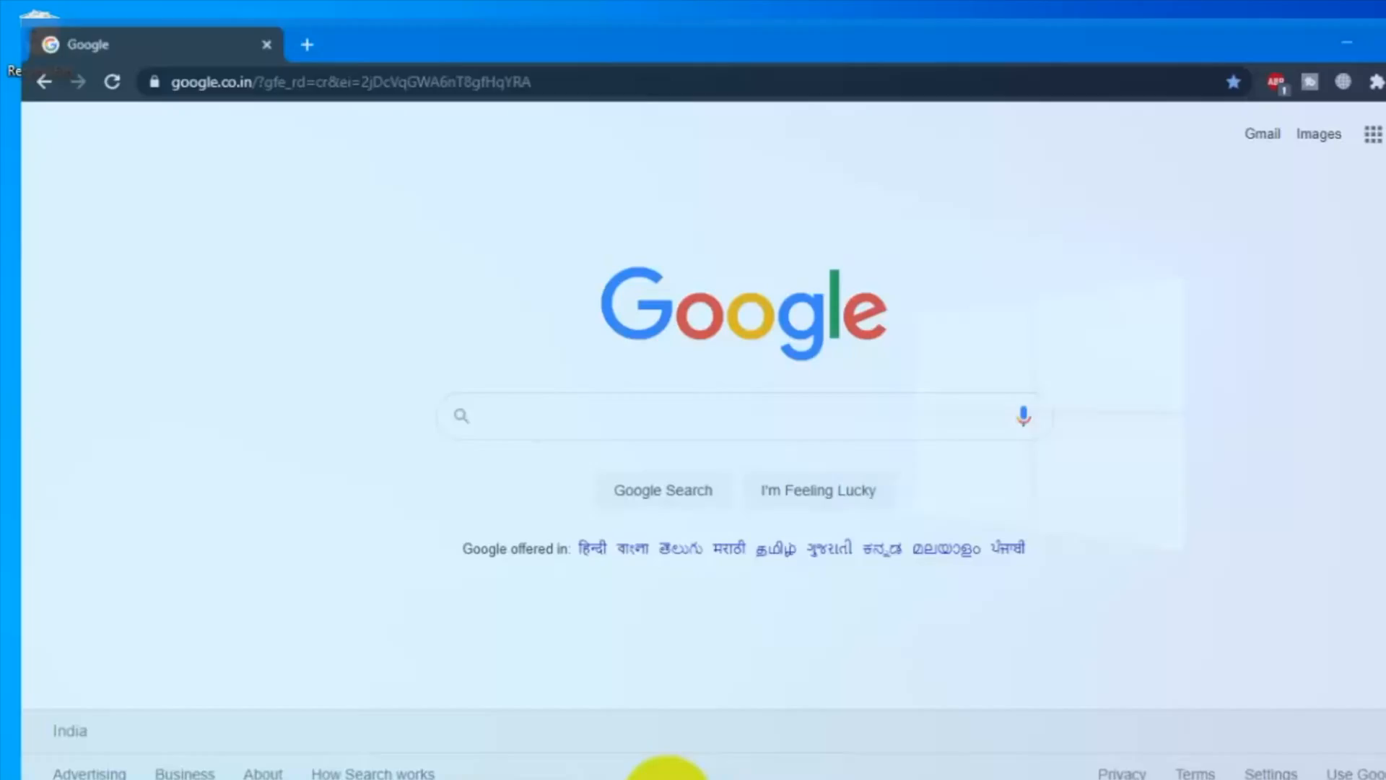
{"action": "left_click", "coordinate": [345, 56]}
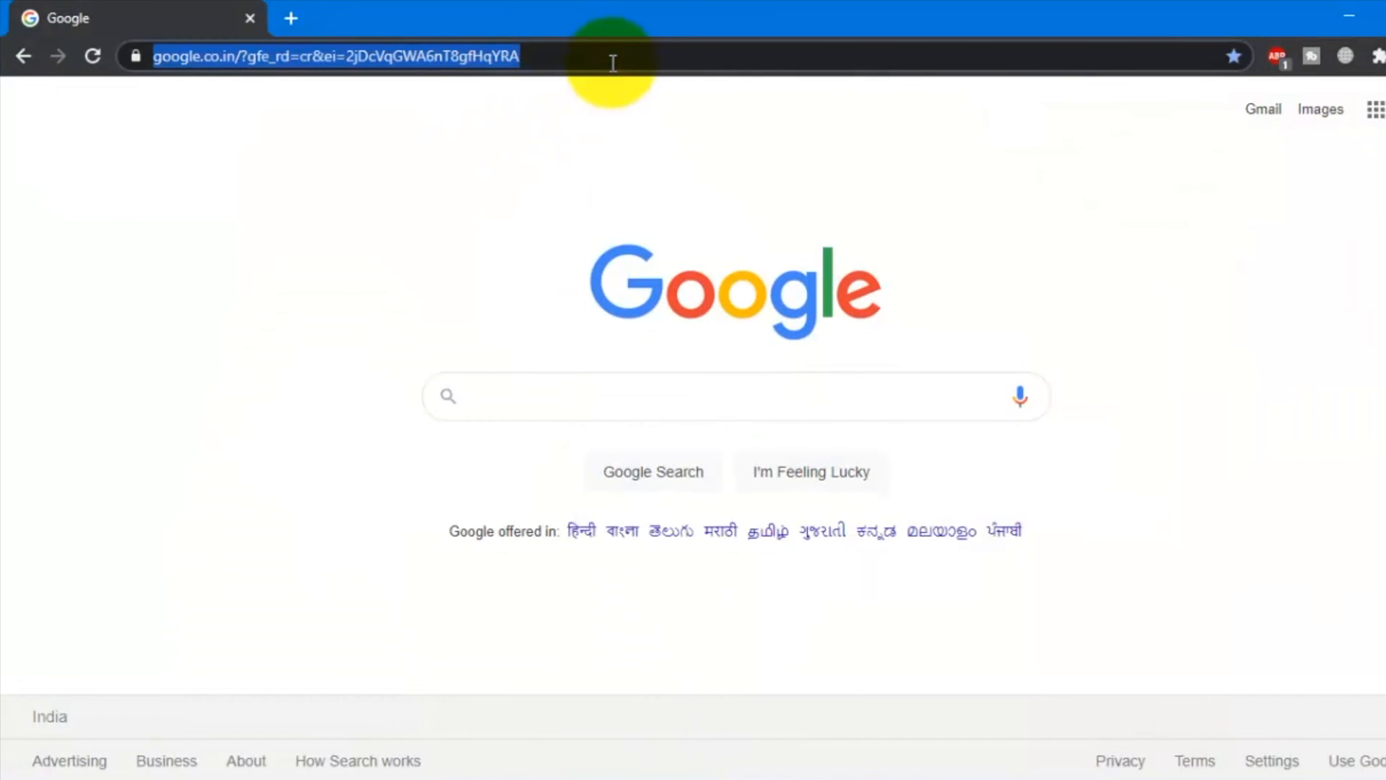
{"action": "type", "text": "https://www.tenorshare.com/products/4ukey-unlocker.html"}
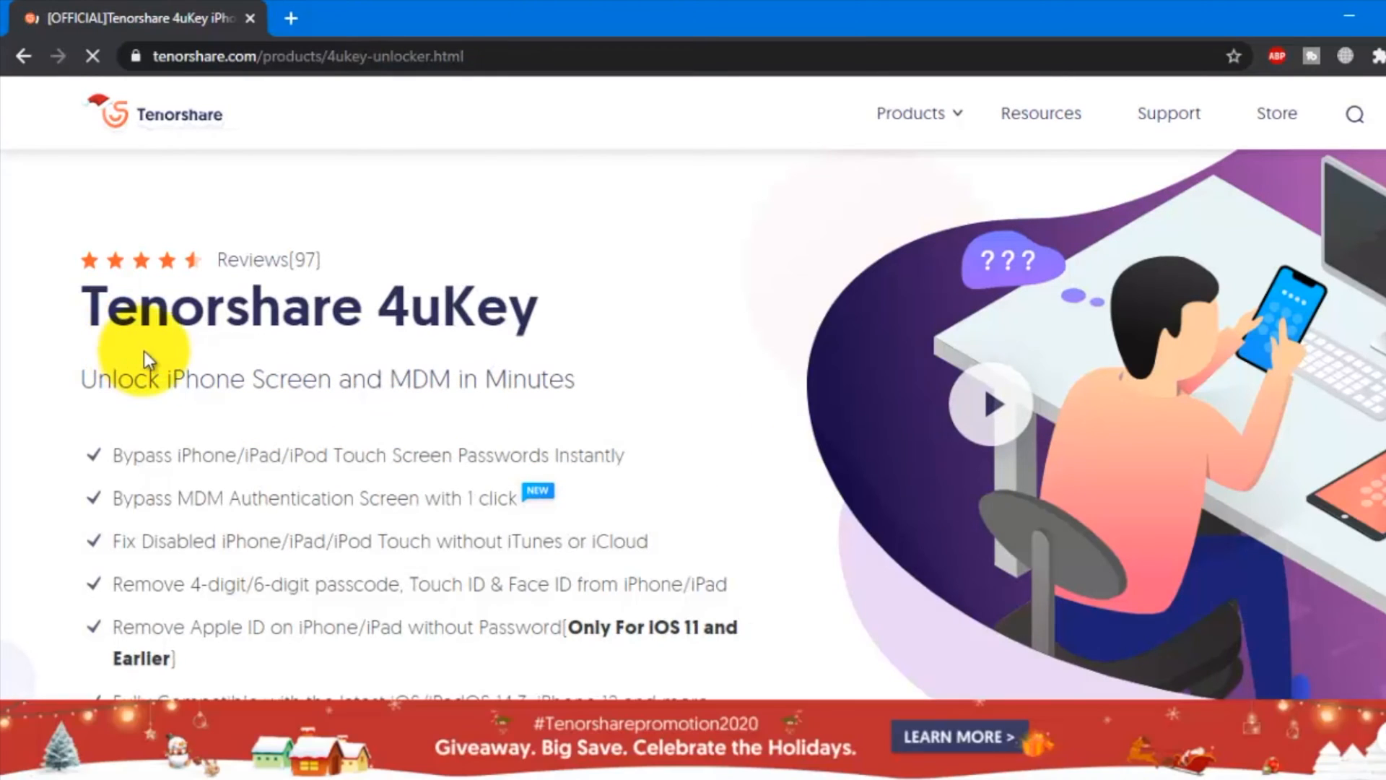
{"action": "mouse_move", "coordinate": [608, 319]}
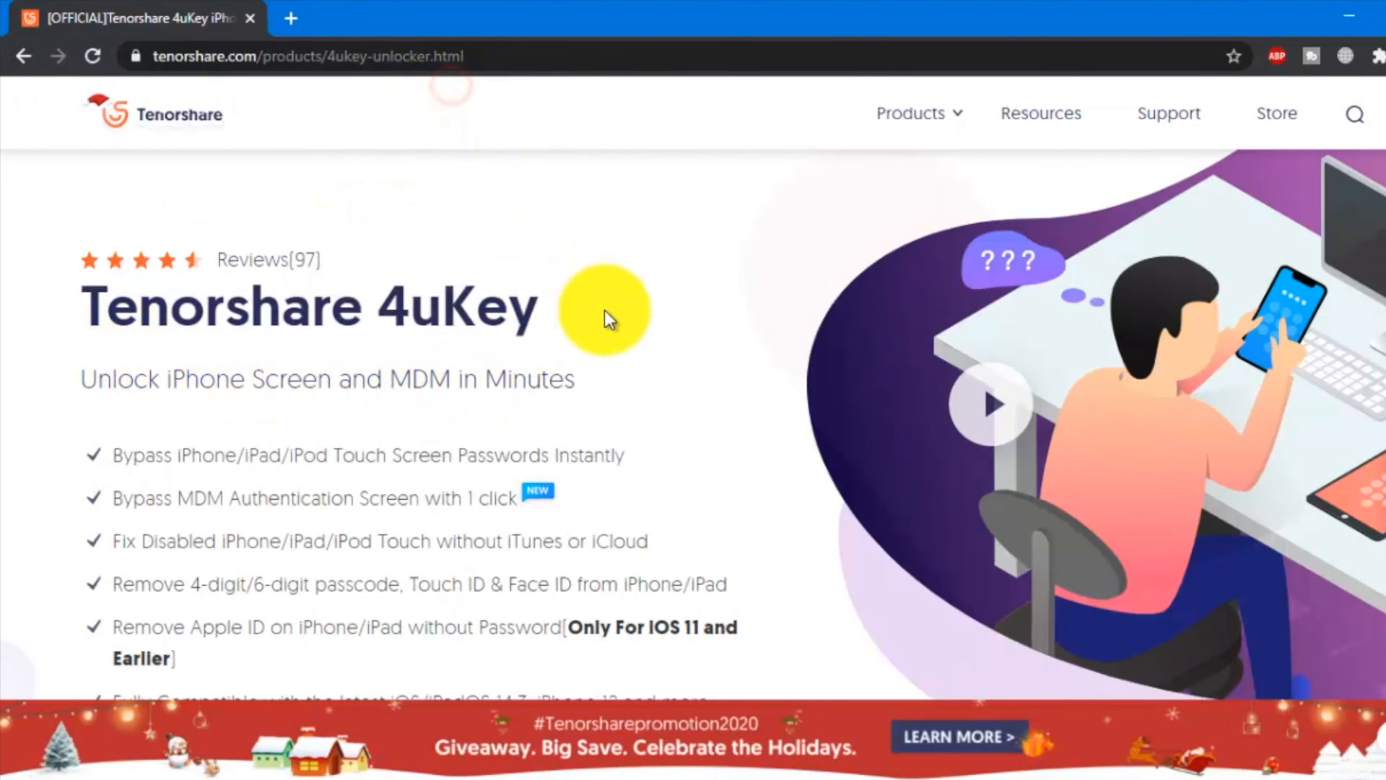
{"action": "mouse_move", "coordinate": [358, 433]}
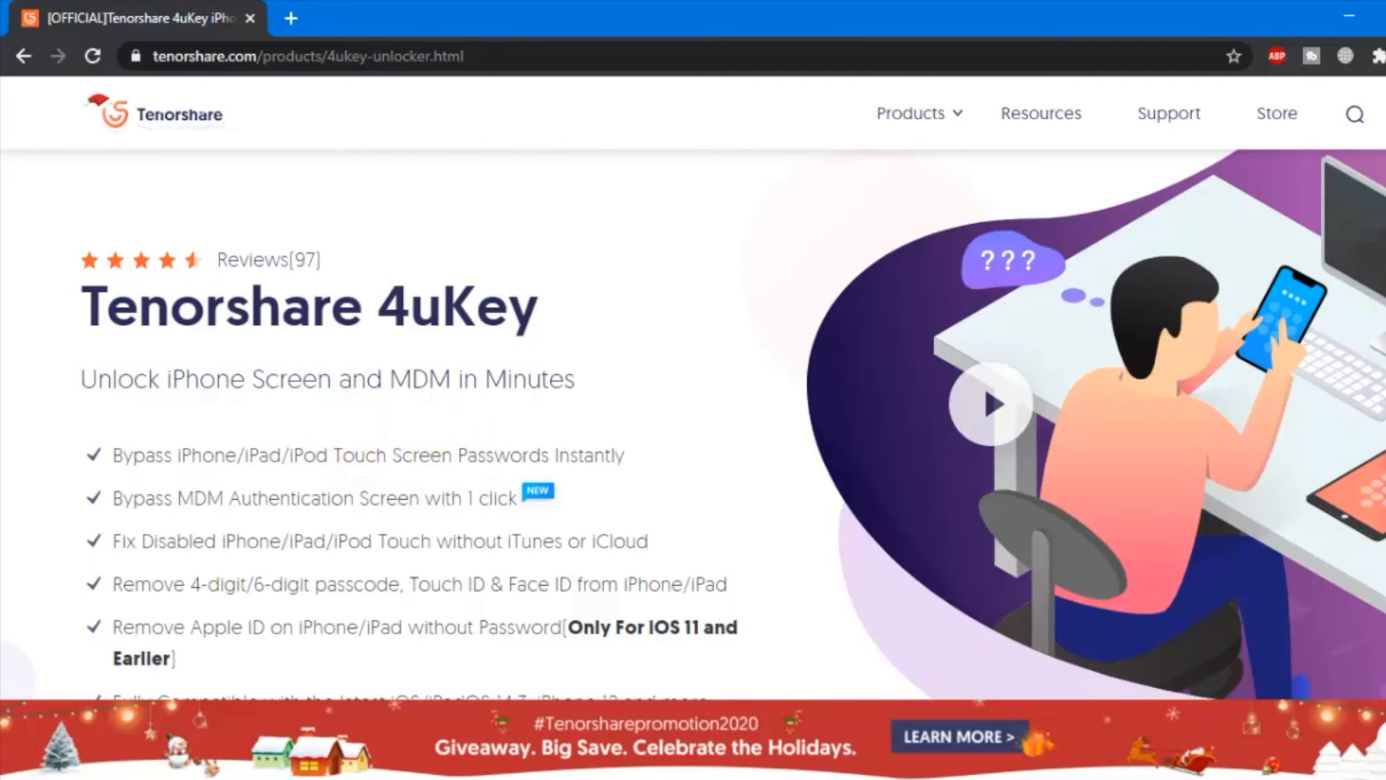
Scroll the 4uKey product page and start the Free Download for Windows.
{"action": "scroll", "scroll_direction": "down", "scroll_amount": 3}
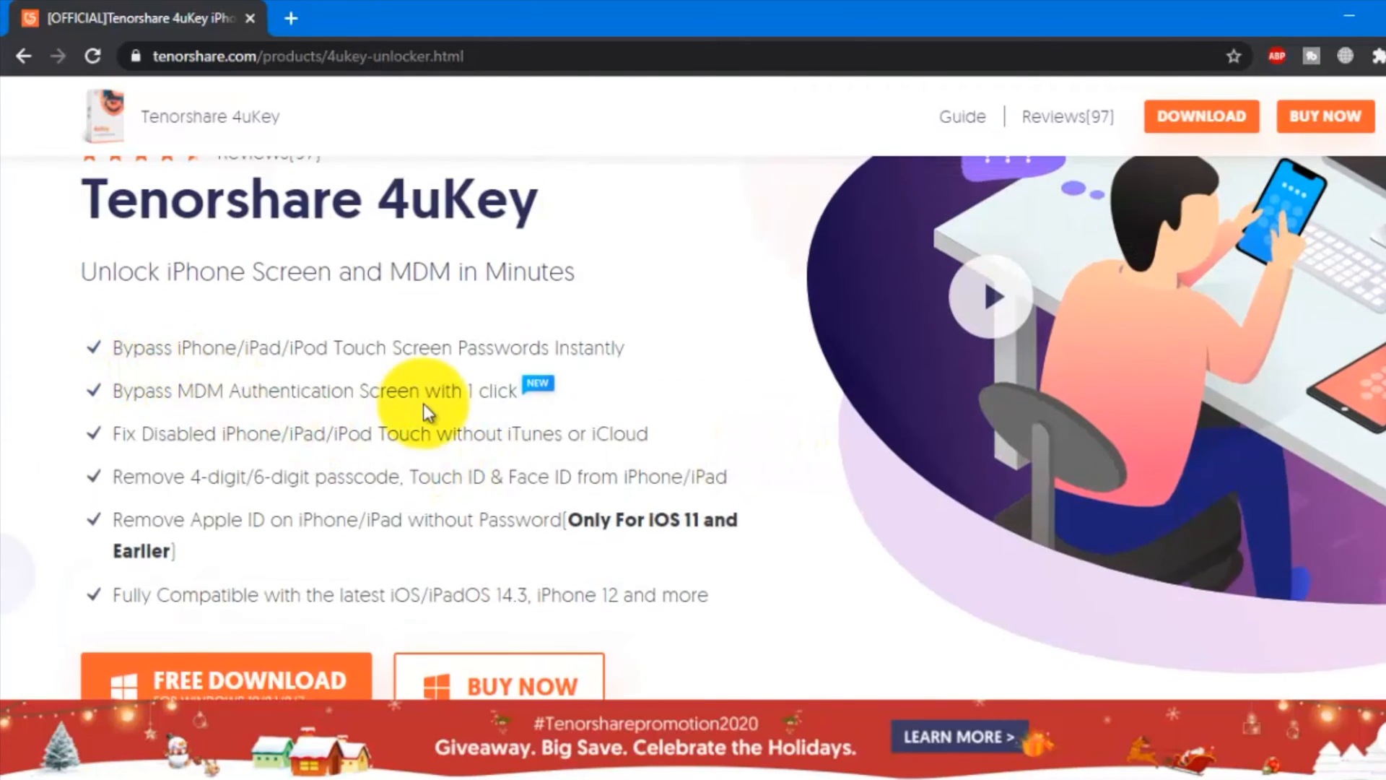
{"action": "mouse_move", "coordinate": [616, 399]}
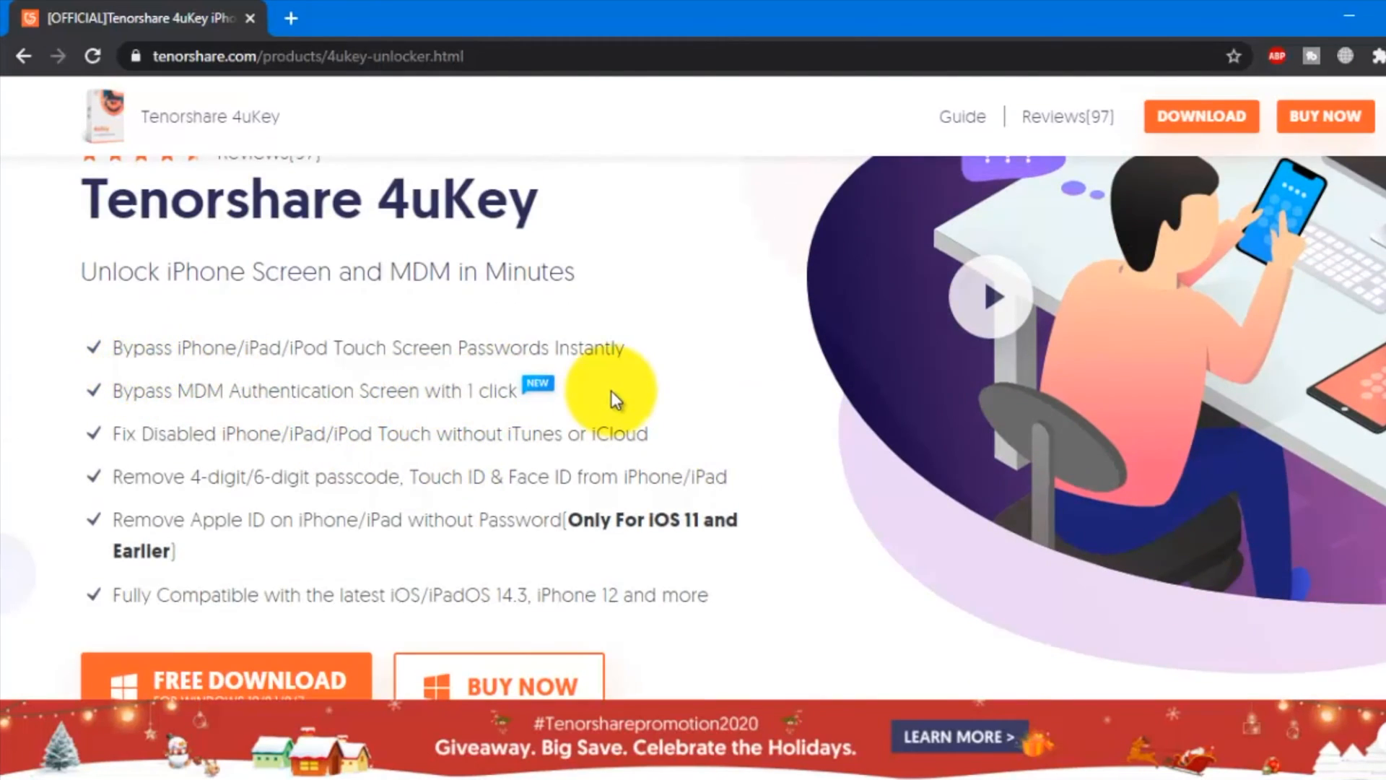
{"action": "mouse_move", "coordinate": [689, 517]}
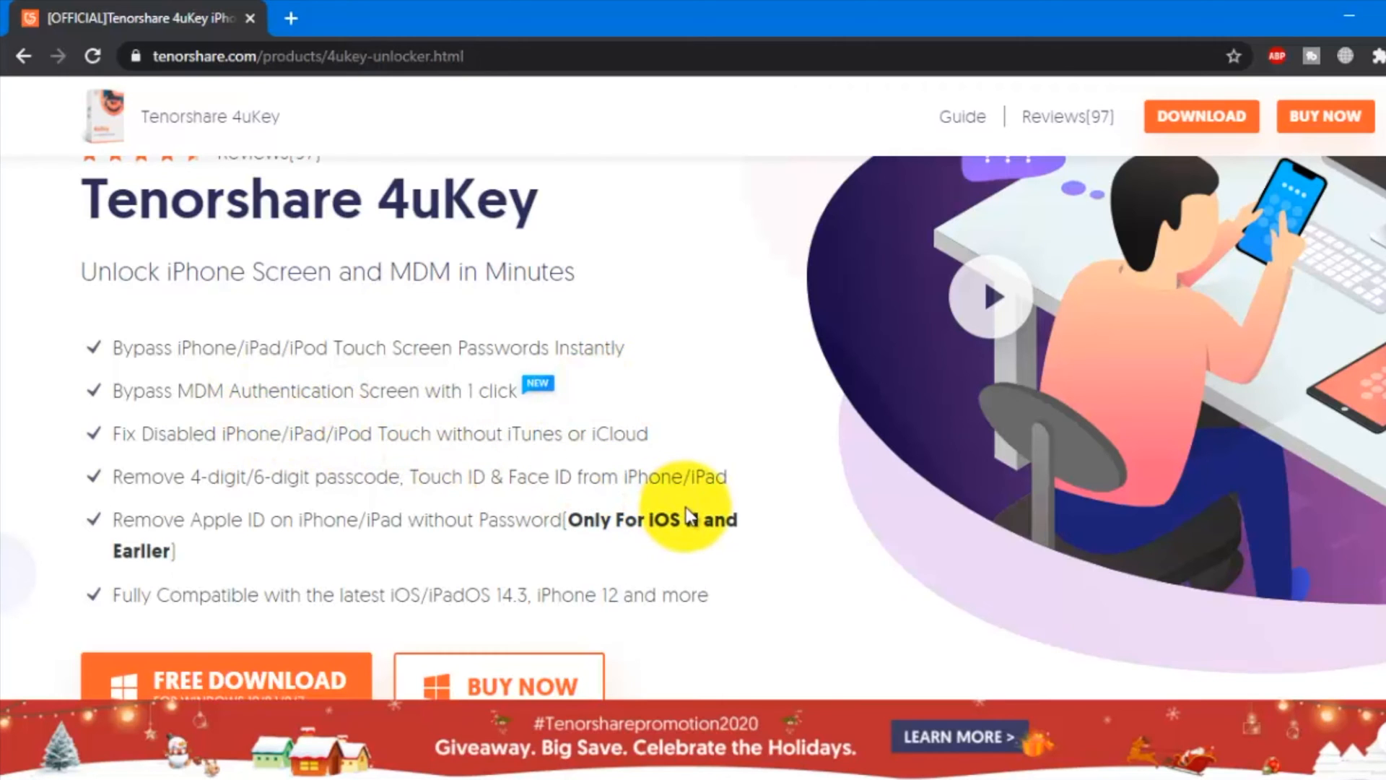
{"action": "scroll", "scroll_direction": "down", "scroll_amount": 3}
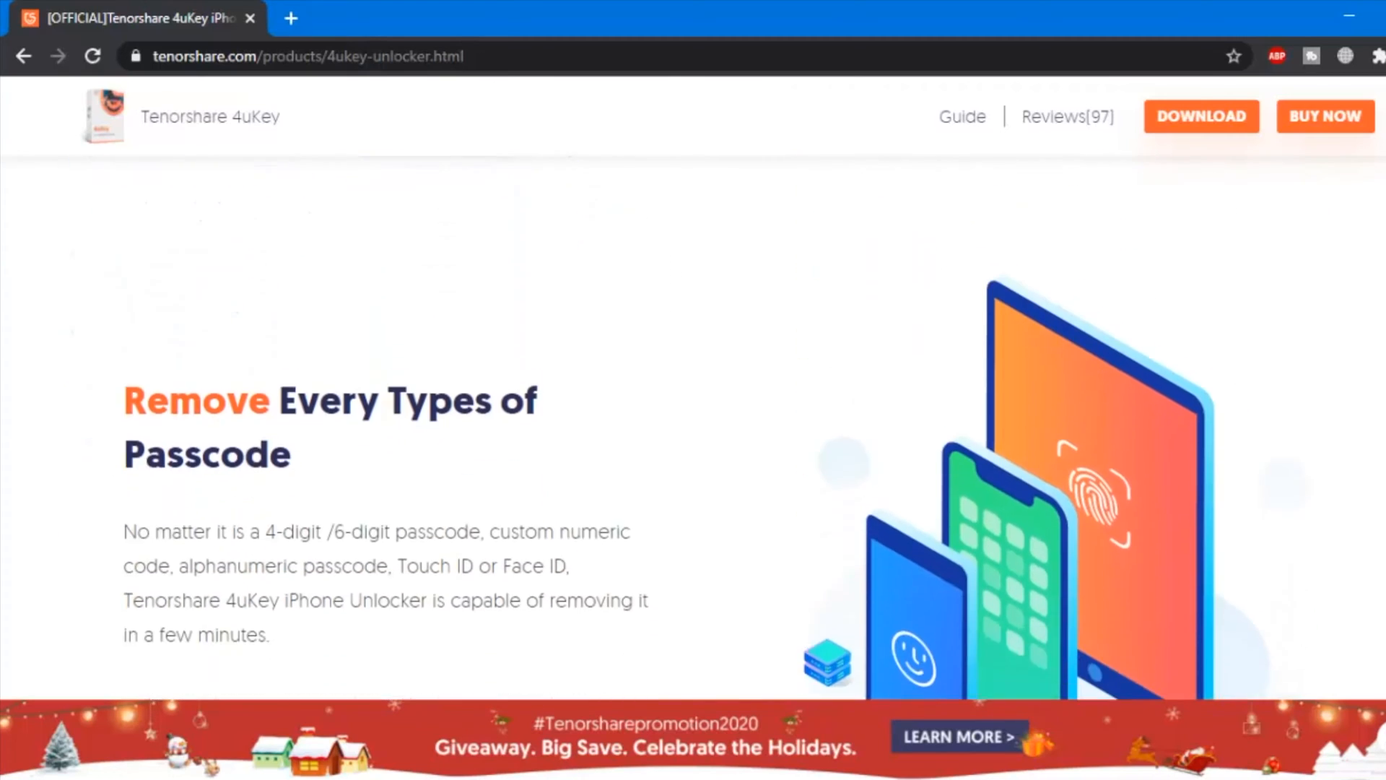
{"action": "scroll", "scroll_direction": "down", "scroll_amount": 3}
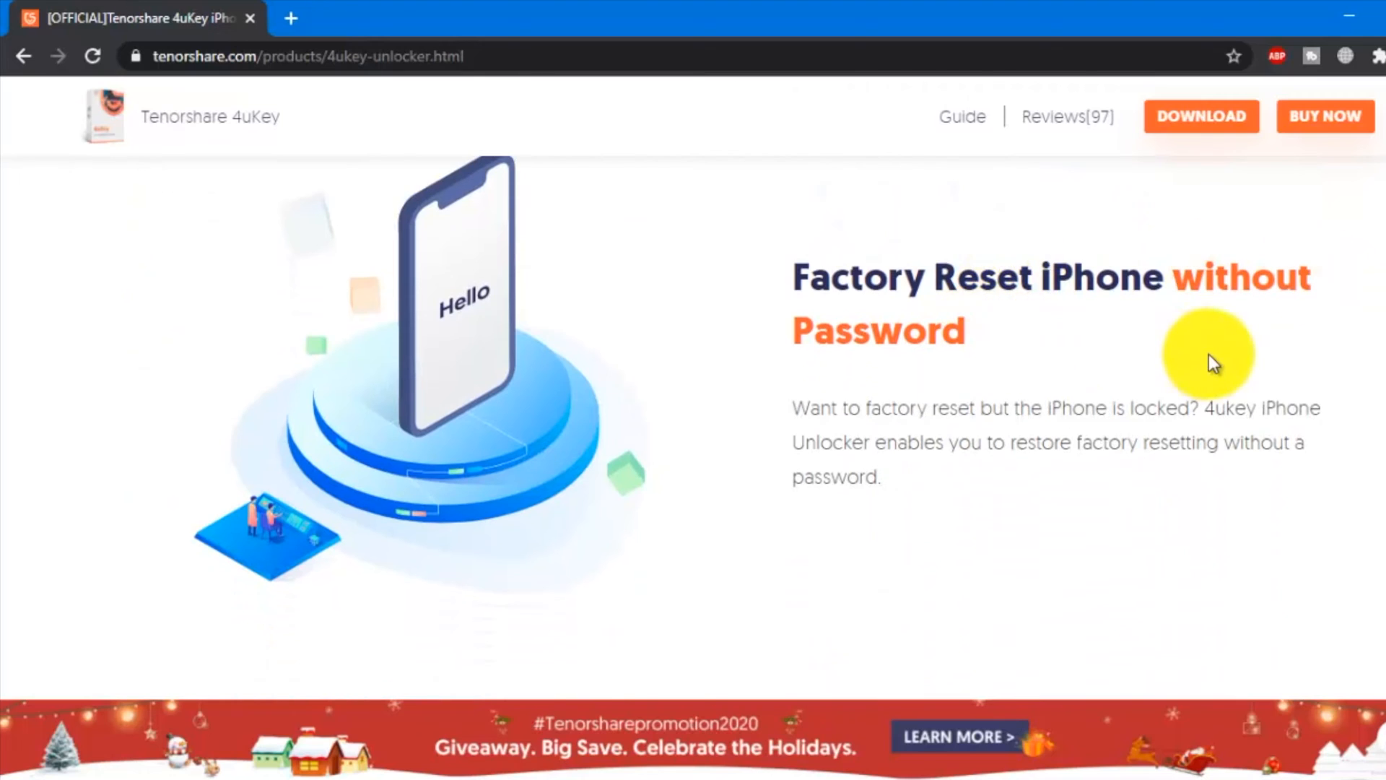
{"action": "scroll", "scroll_direction": "down", "scroll_amount": 3}
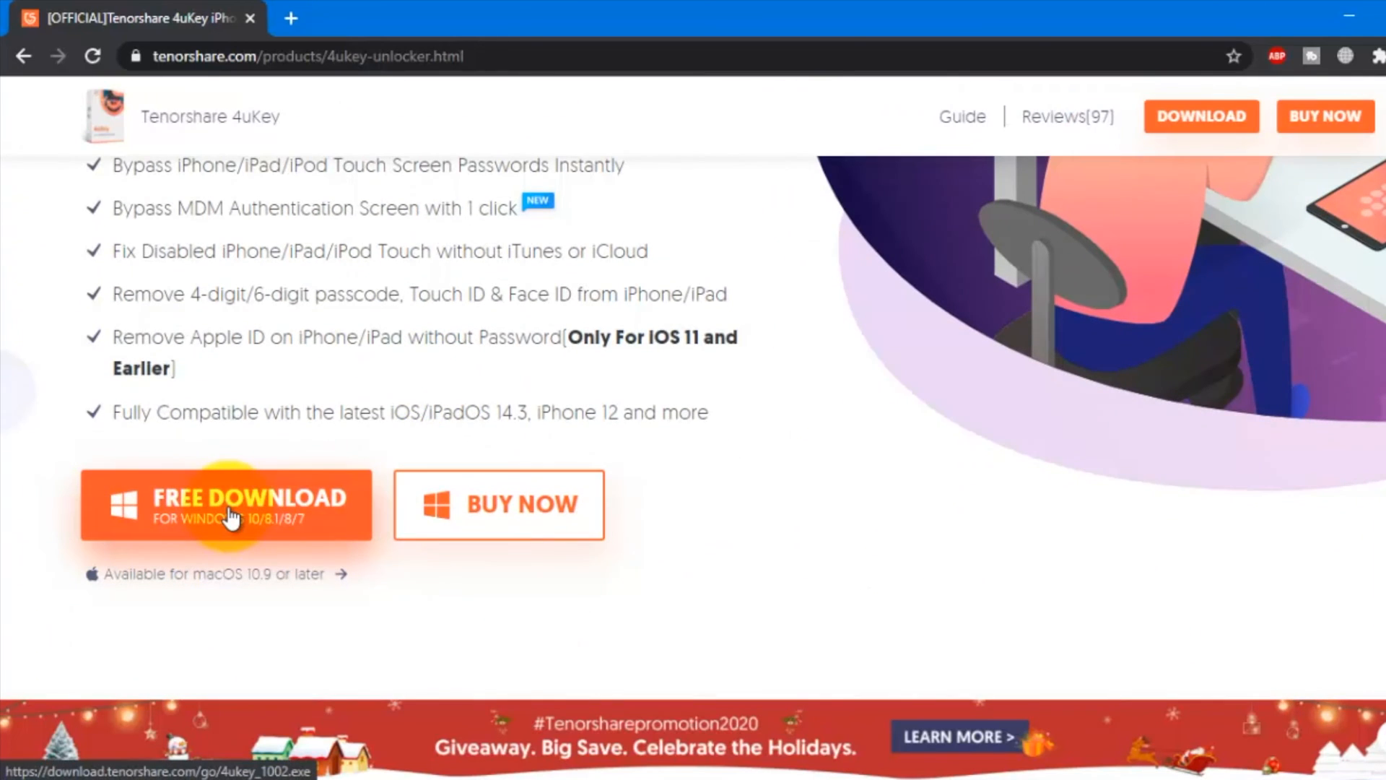
{"action": "left_click", "coordinate": [226, 504]}
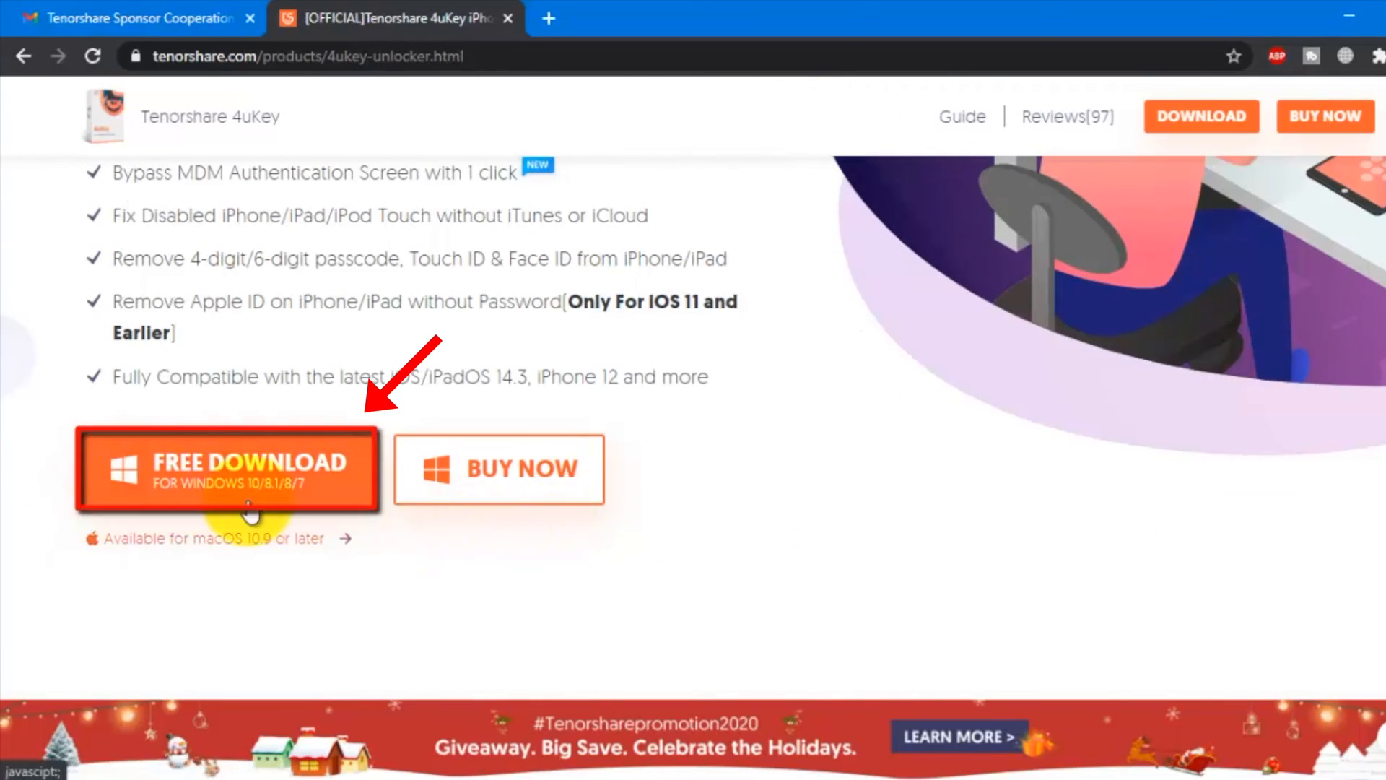
{"action": "left_click", "coordinate": [228, 464]}
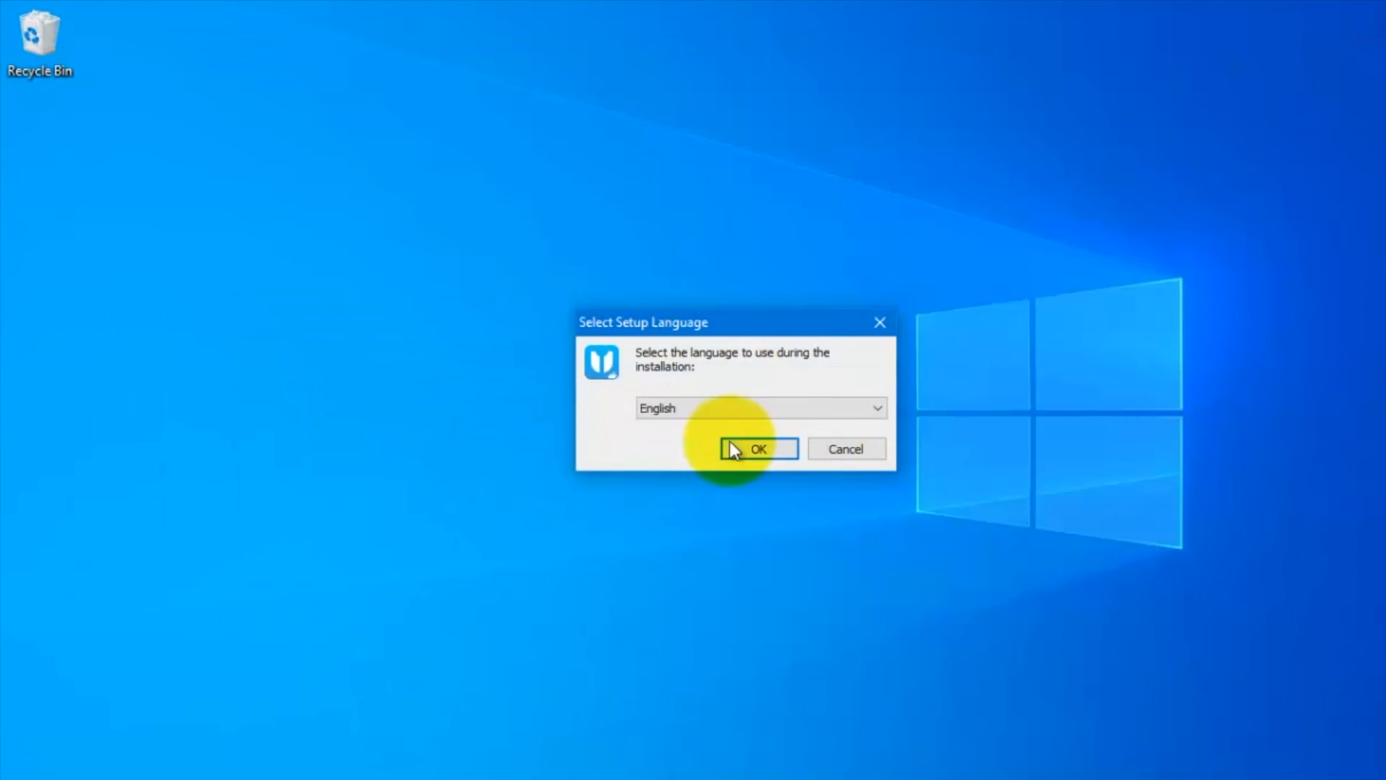
Confirm English as the setup language and install 4uKey.
{"action": "left_click", "coordinate": [756, 448]}
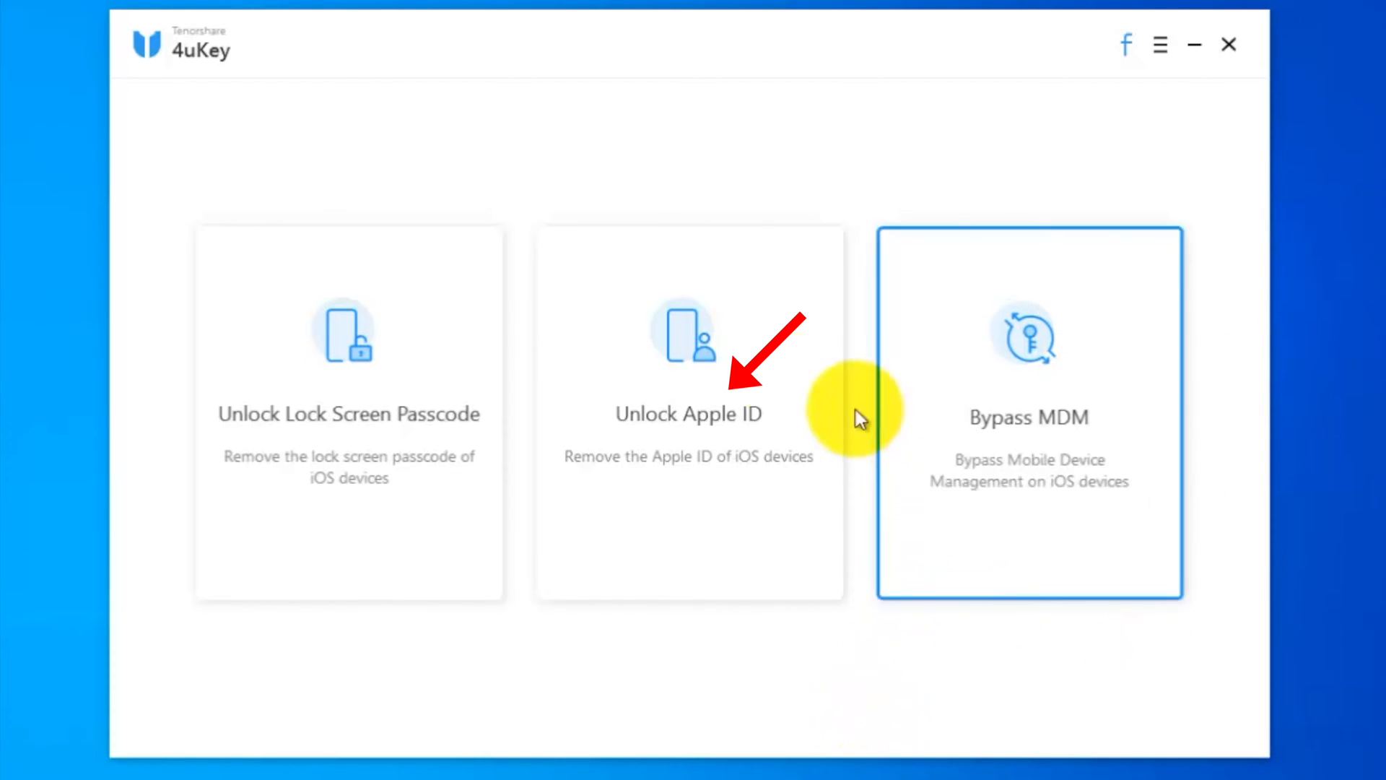
Choose the Unlock Apple ID mode and start removing the iPhone 5's Apple ID.
{"action": "left_click", "coordinate": [688, 411]}
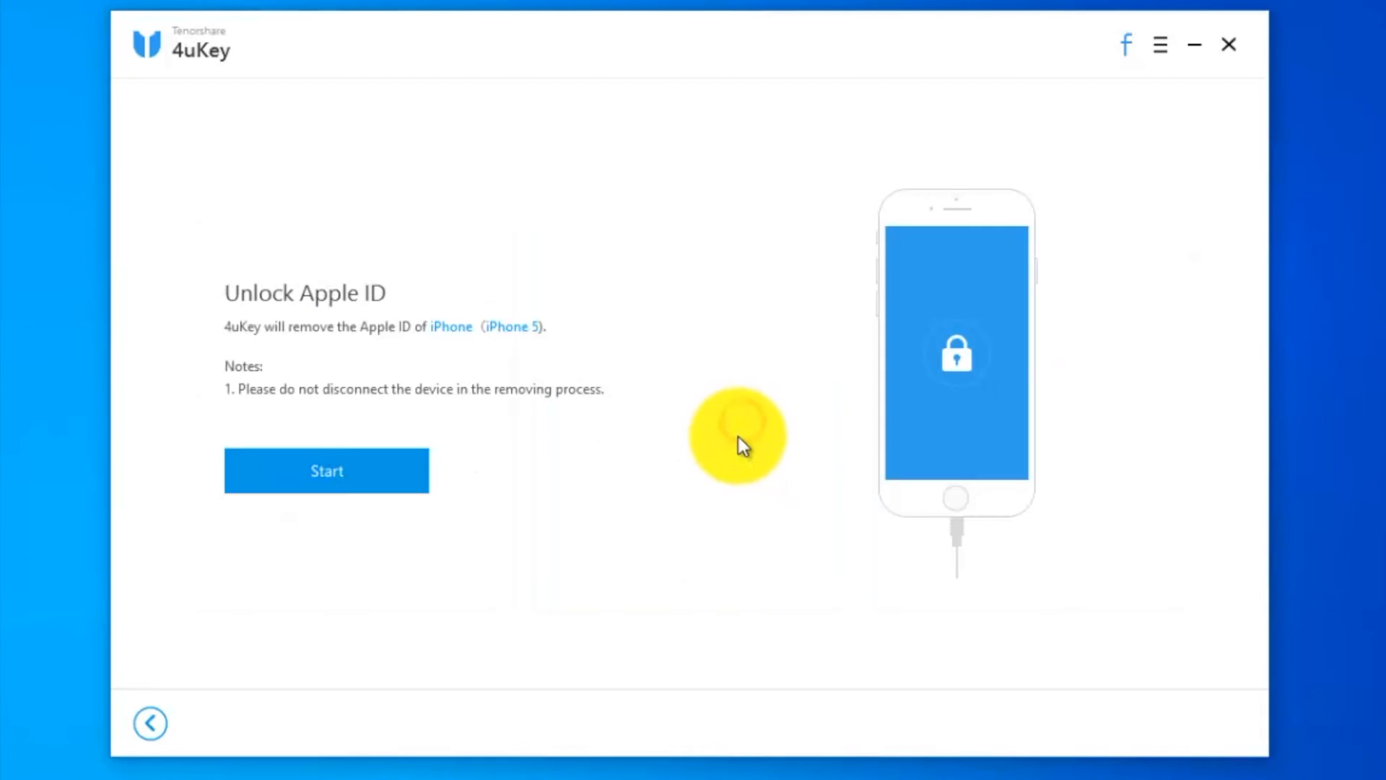
{"action": "mouse_move", "coordinate": [385, 366]}
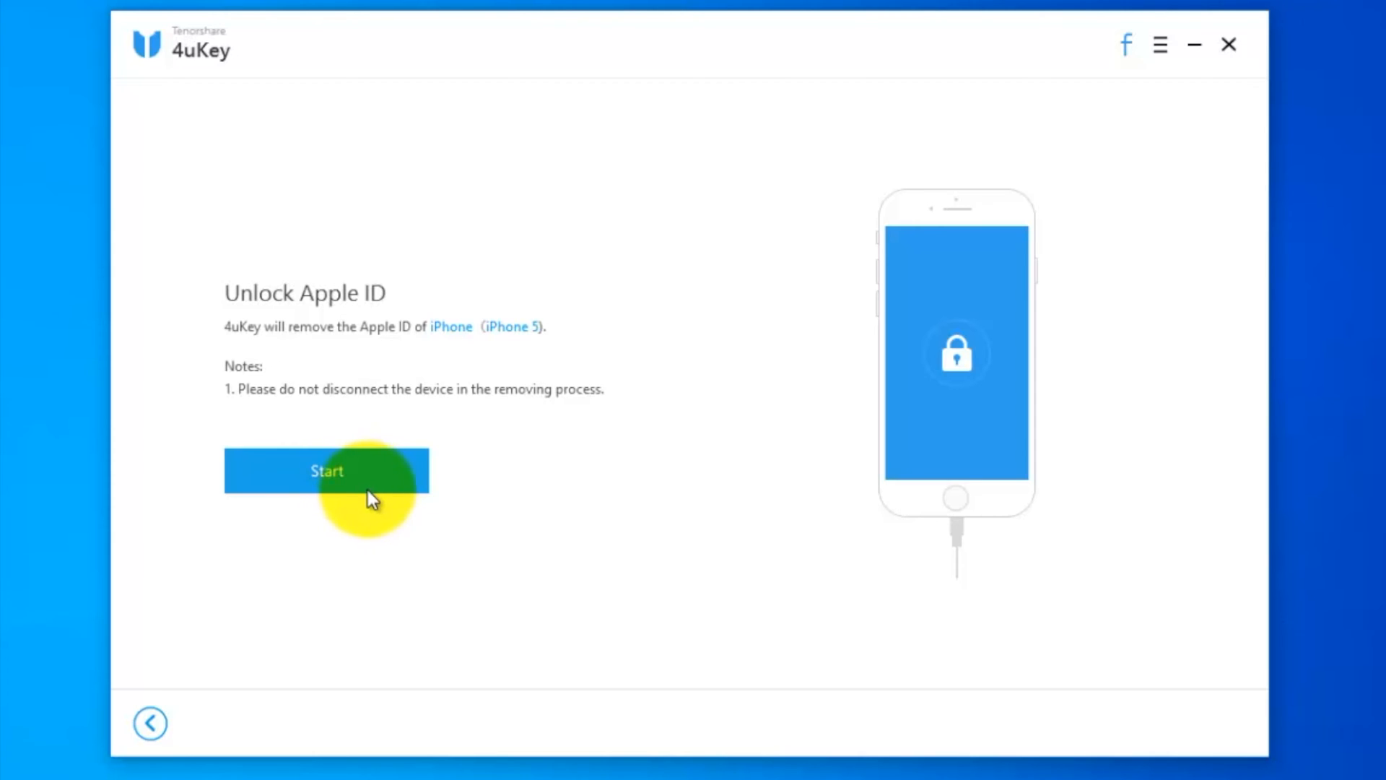
{"action": "left_click", "coordinate": [327, 469]}
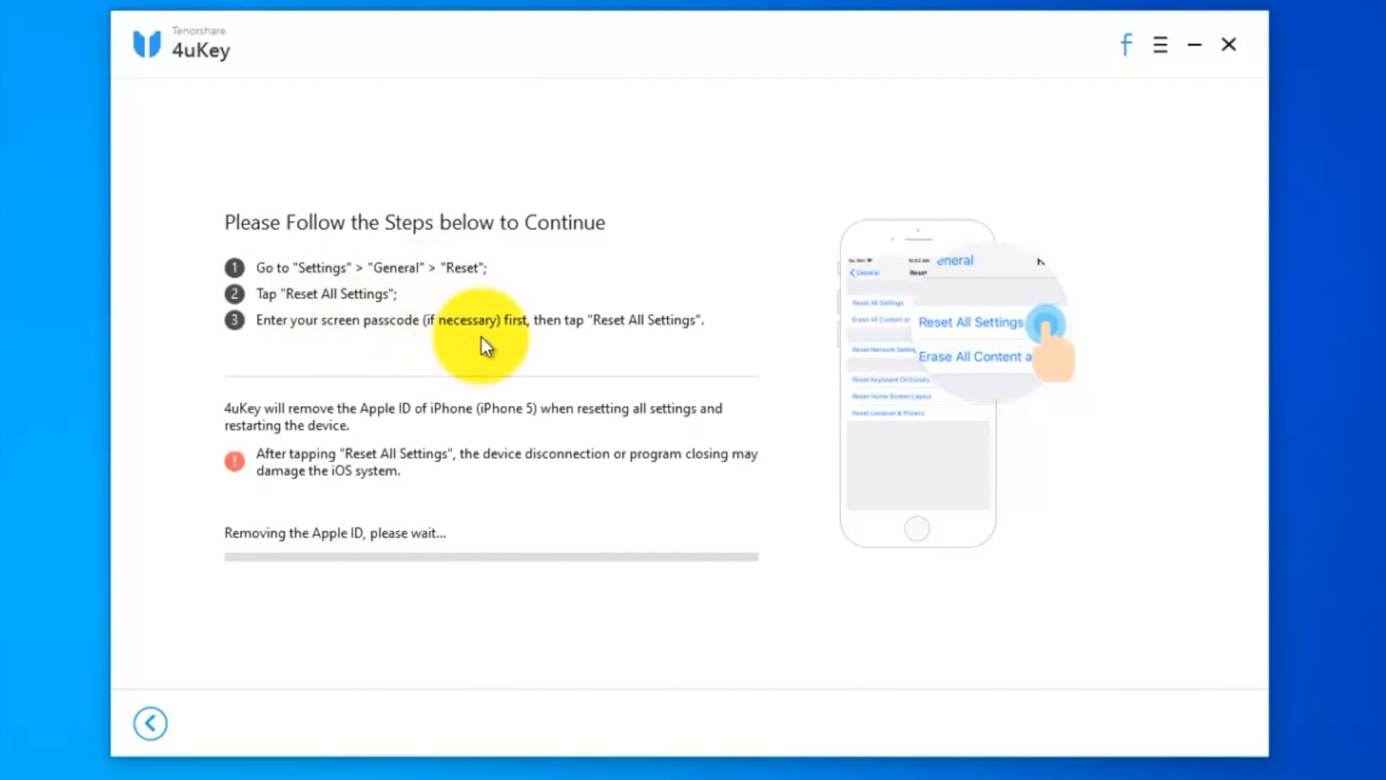
{"action": "mouse_move", "coordinate": [493, 348]}
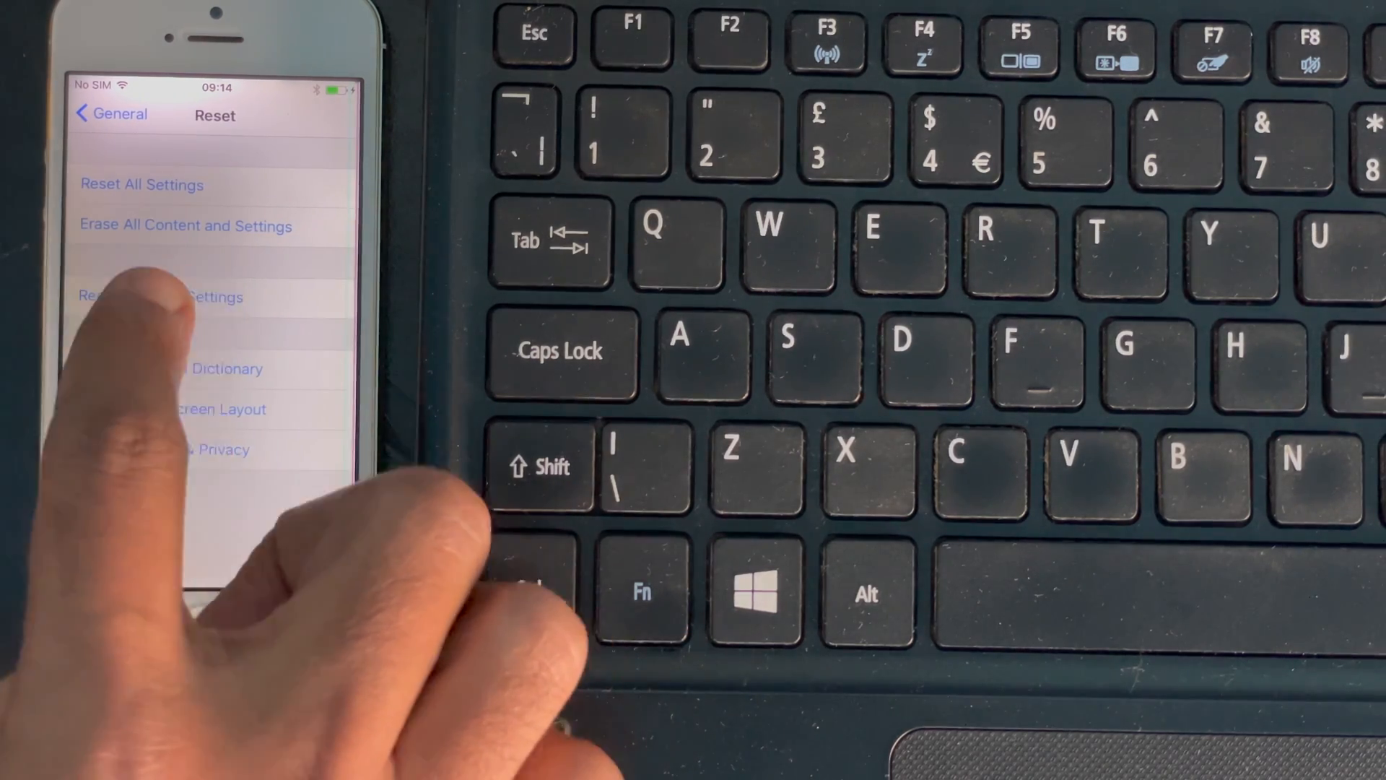
Reset All Settings on the iPhone, then dismiss 4uKey's removal success screen.
{"action": "left_click", "coordinate": [141, 184]}
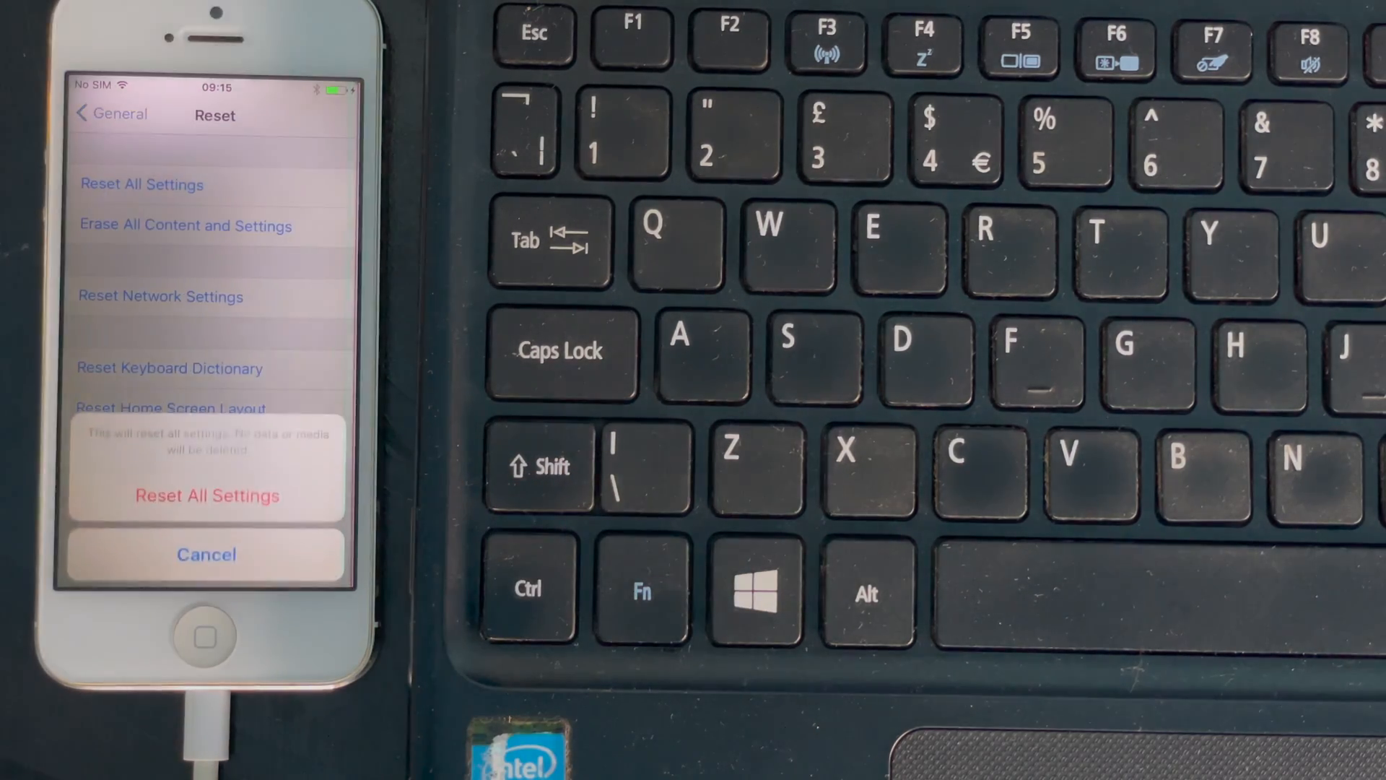
{"action": "left_click", "coordinate": [207, 494]}
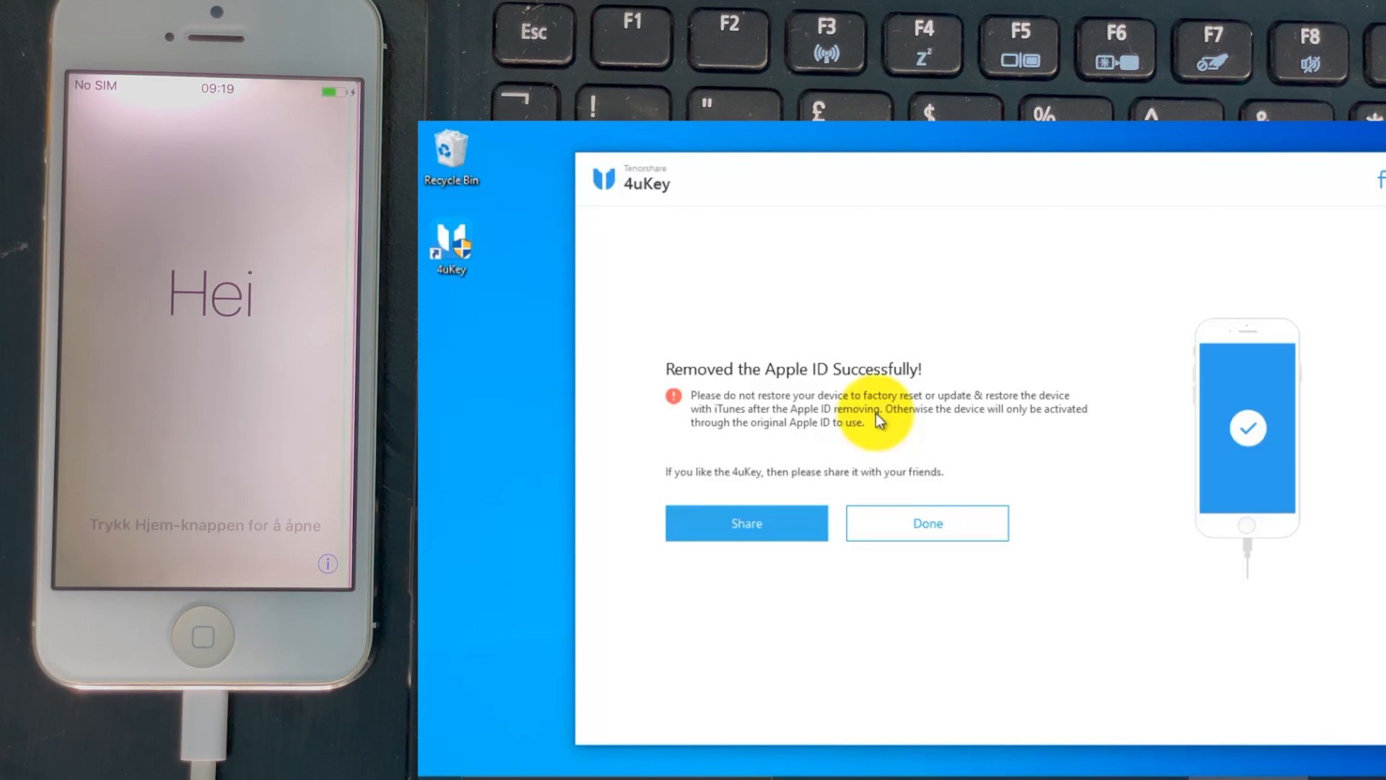
{"action": "left_click", "coordinate": [927, 523]}
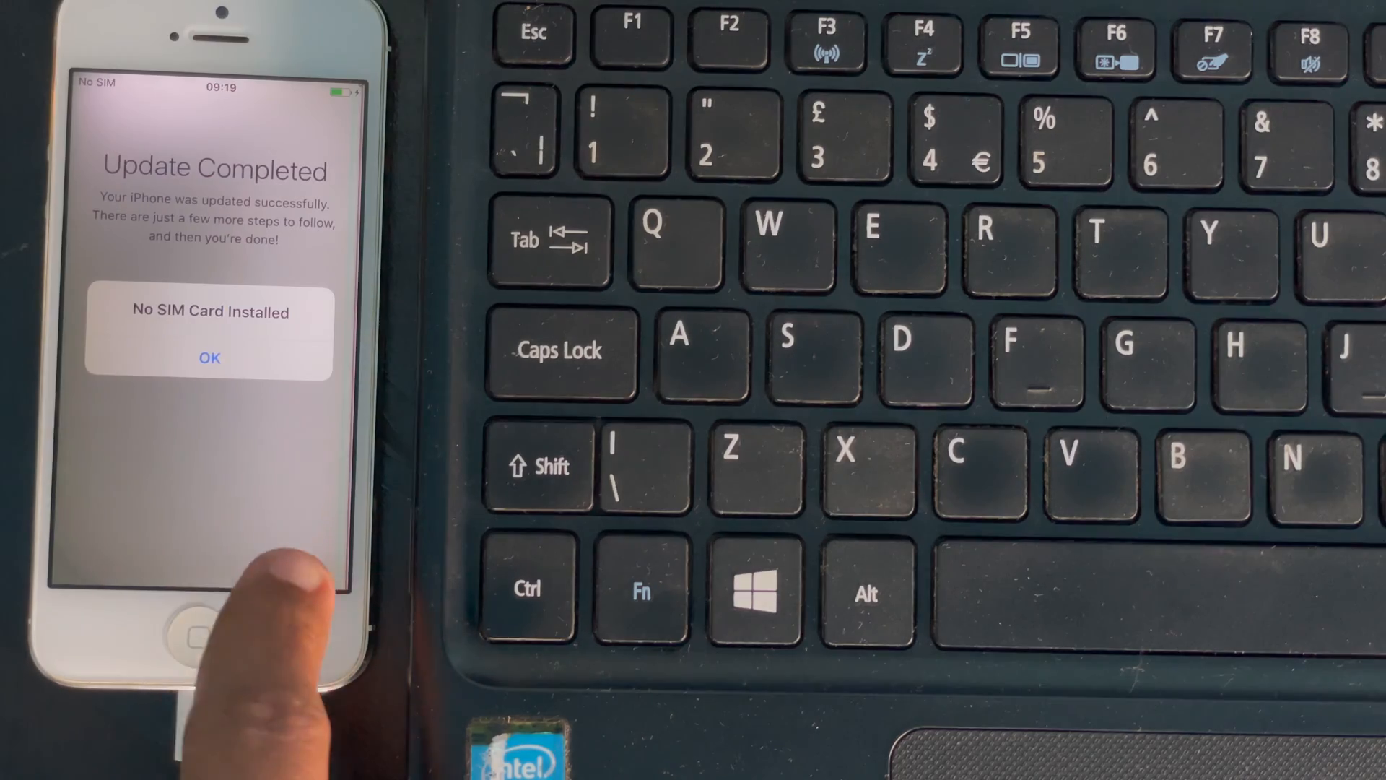
Get through No SIM, Update Completed and Wi-Fi screens without Wi-Fi, then Get Started.
{"action": "left_click", "coordinate": [209, 358]}
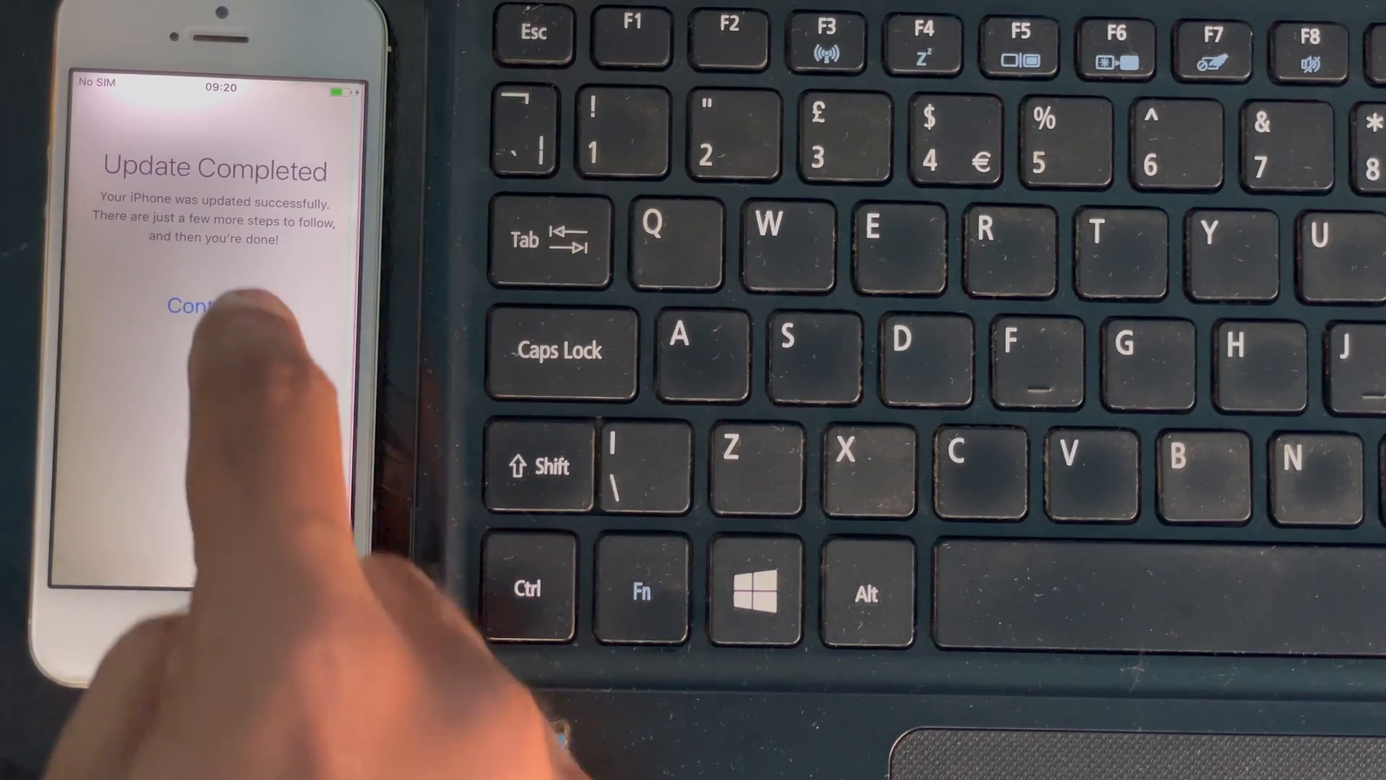
{"action": "left_click", "coordinate": [190, 305]}
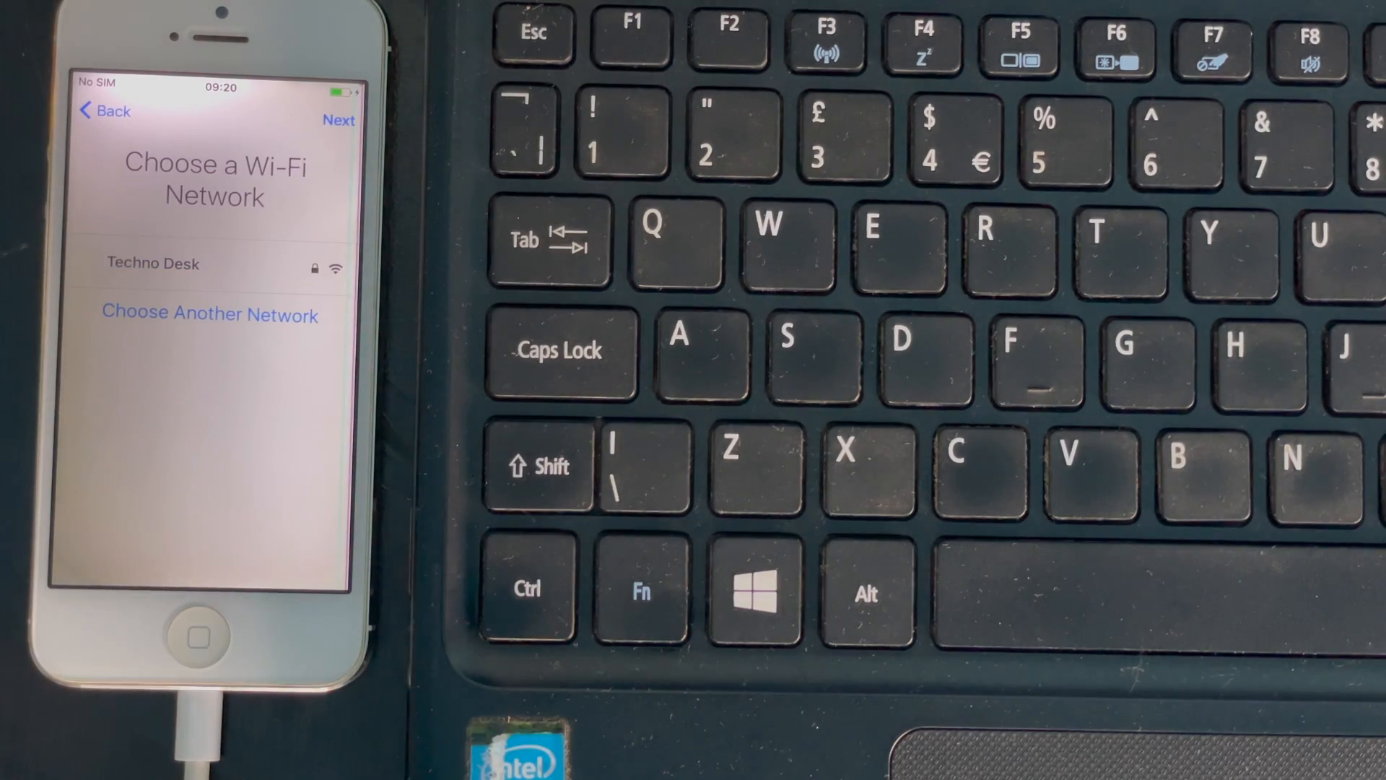
{"action": "left_click", "coordinate": [339, 120]}
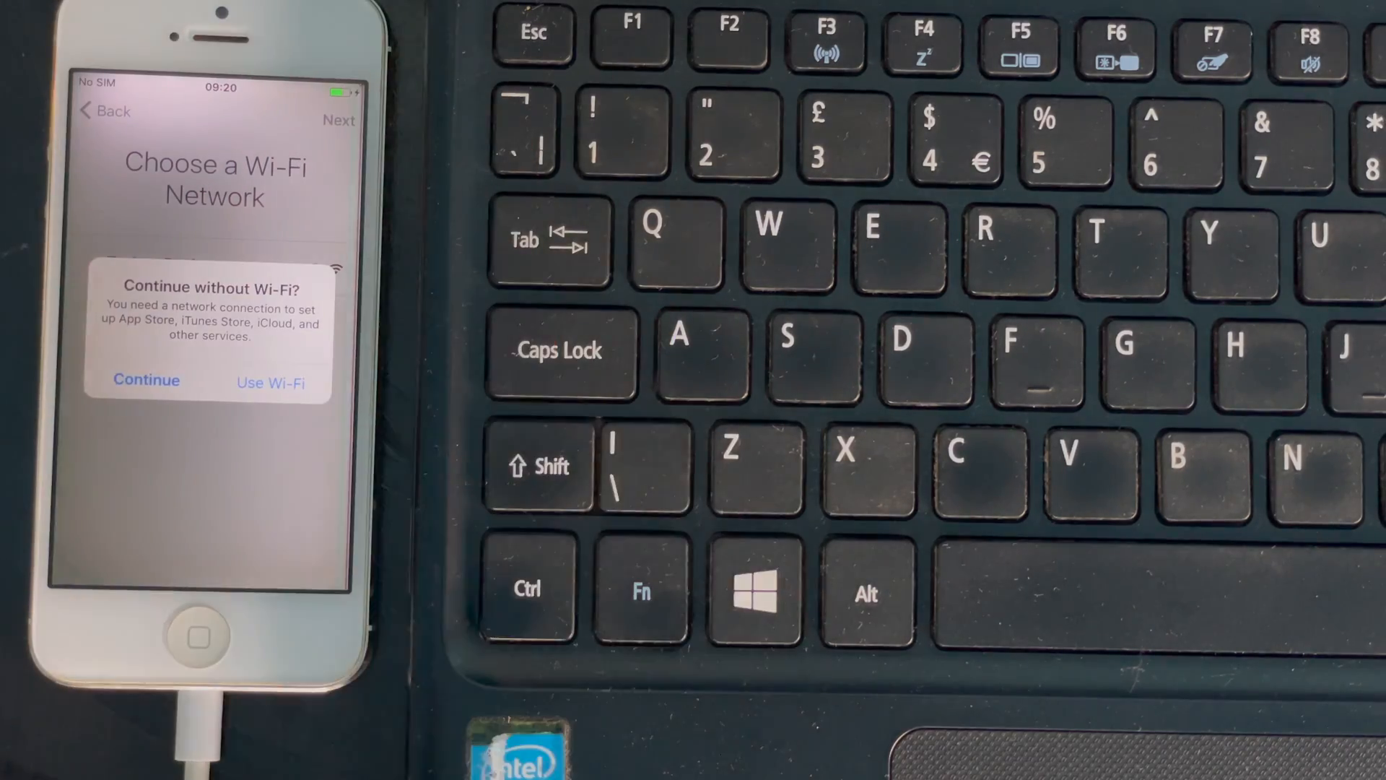
{"action": "left_click", "coordinate": [146, 379]}
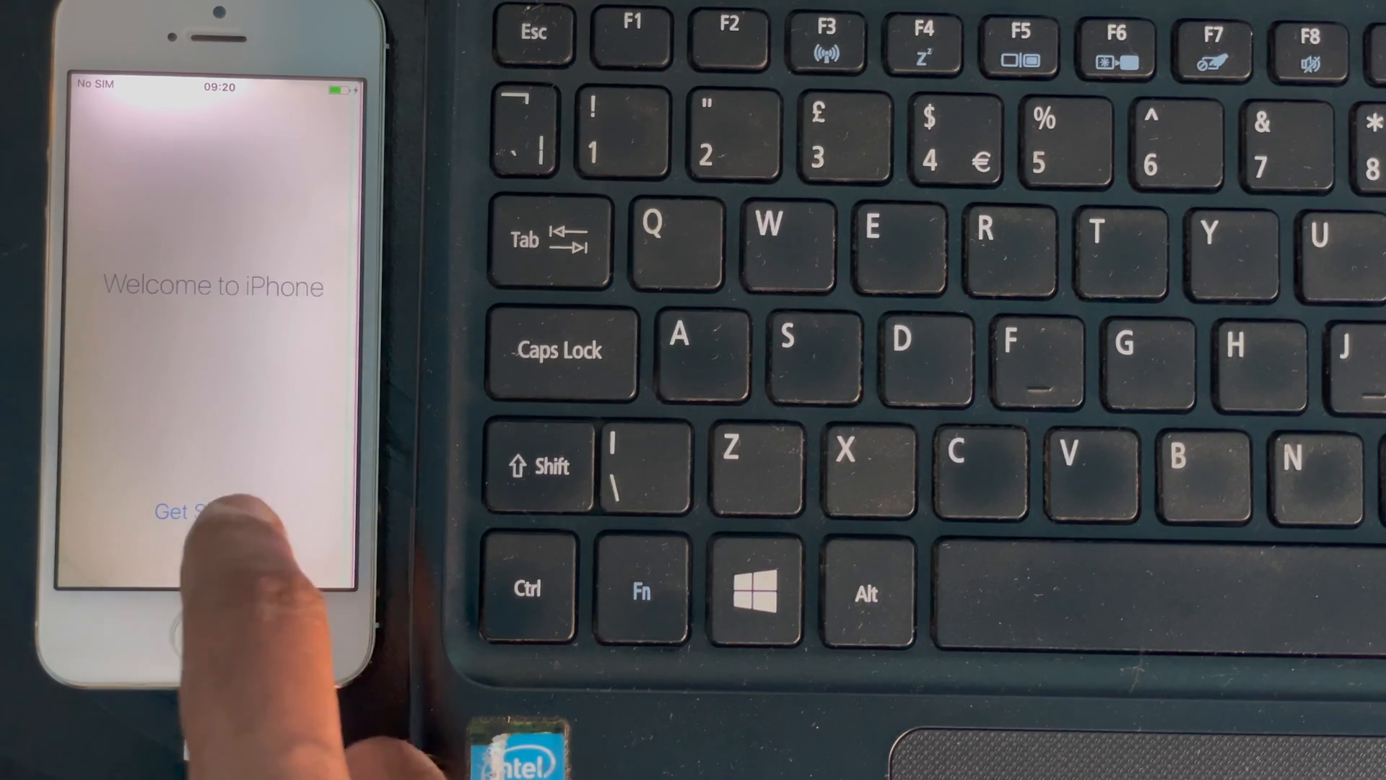
{"action": "left_click", "coordinate": [185, 511]}
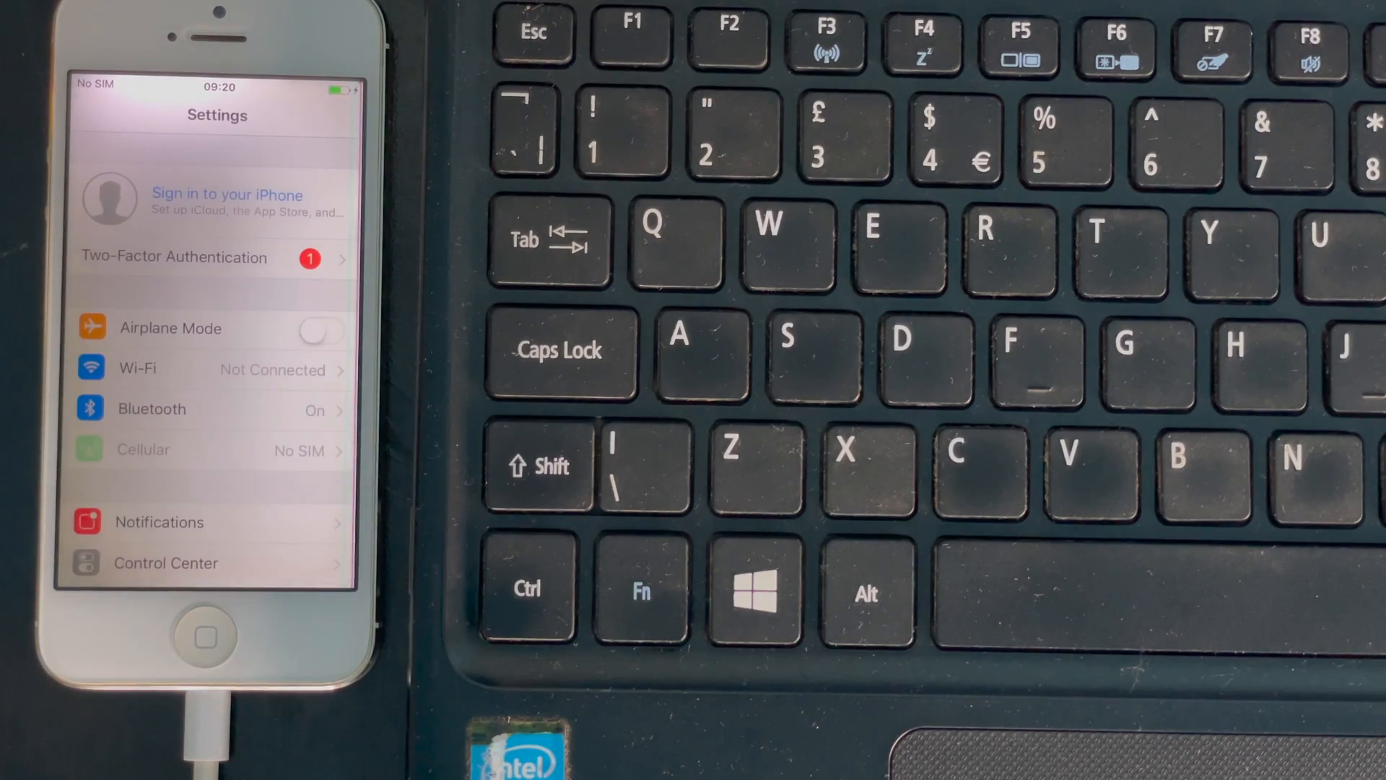
Scroll iPhone Settings below the 'Sign in to your iPhone' banner to Sounds, Passcode, Battery.
{"action": "scroll", "scroll_direction": "down", "scroll_amount": 3}
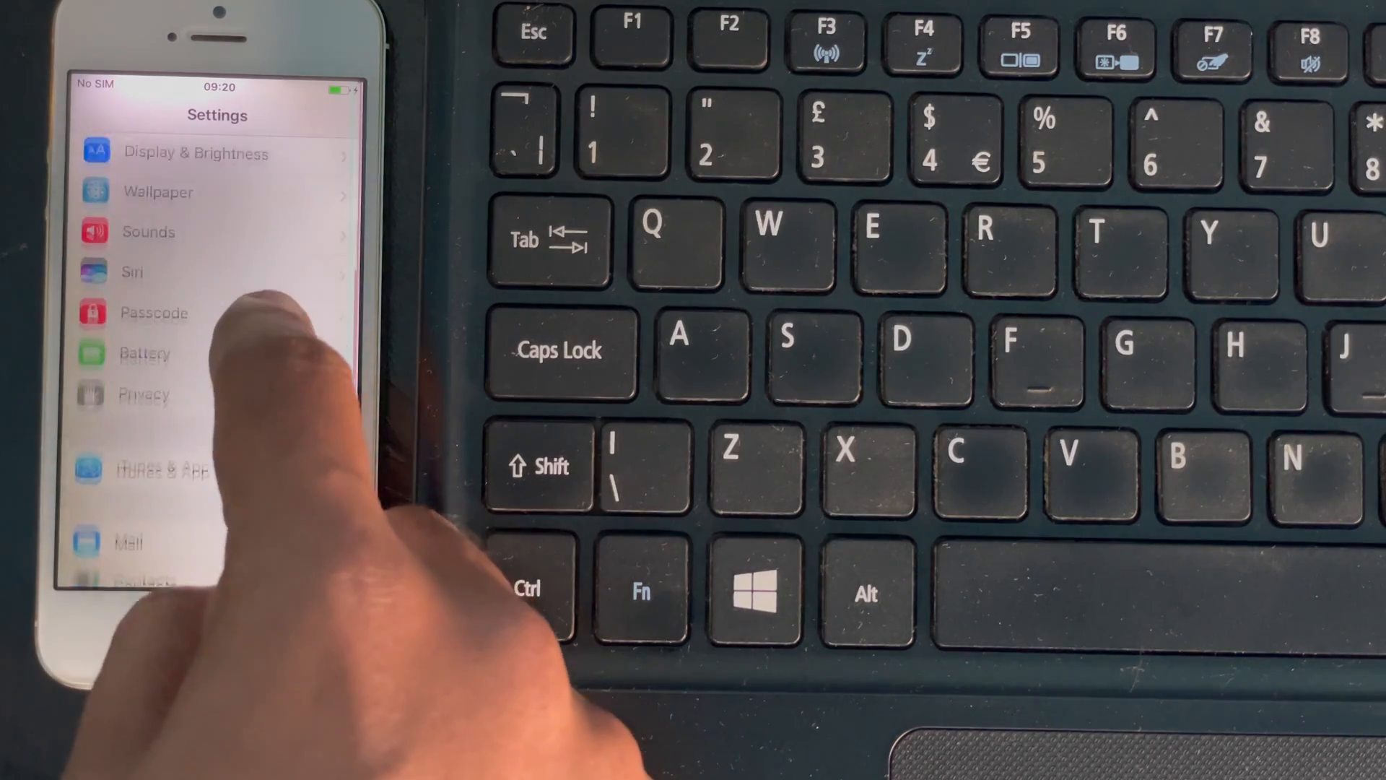